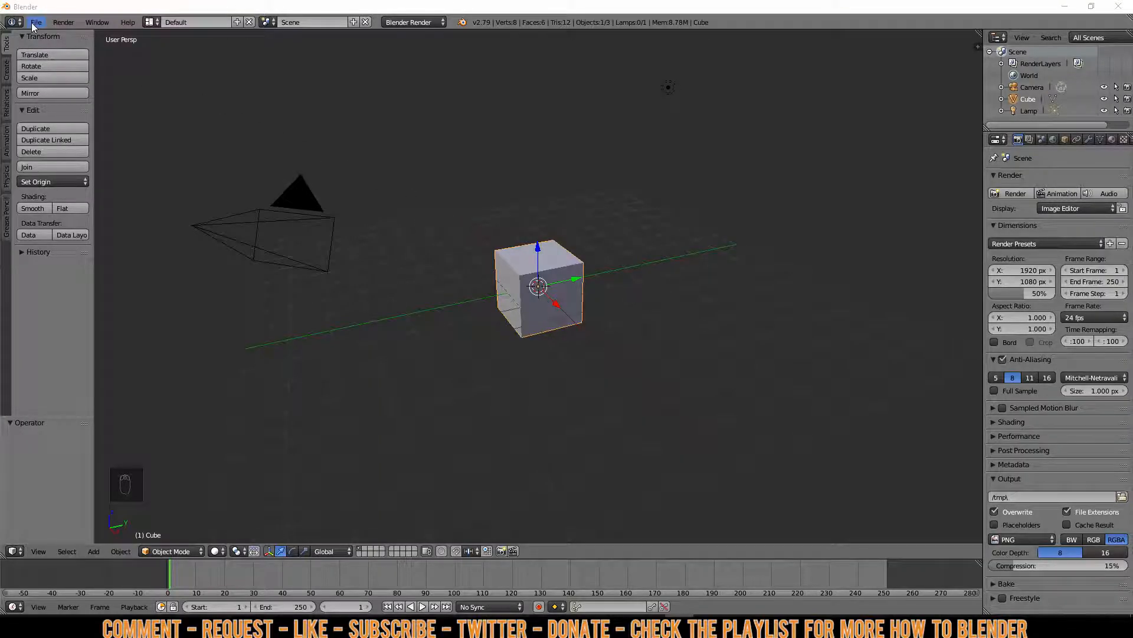
Open the user preferences and scroll through the System section.
{"action": "left_click", "coordinate": [38, 22]}
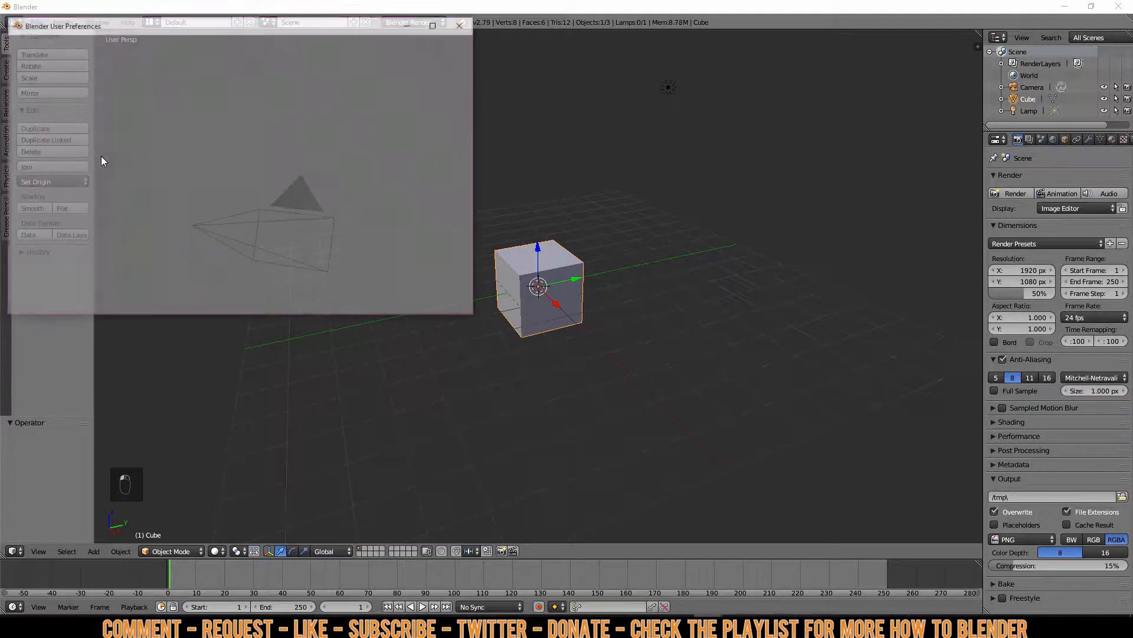
{"action": "left_click", "coordinate": [428, 44]}
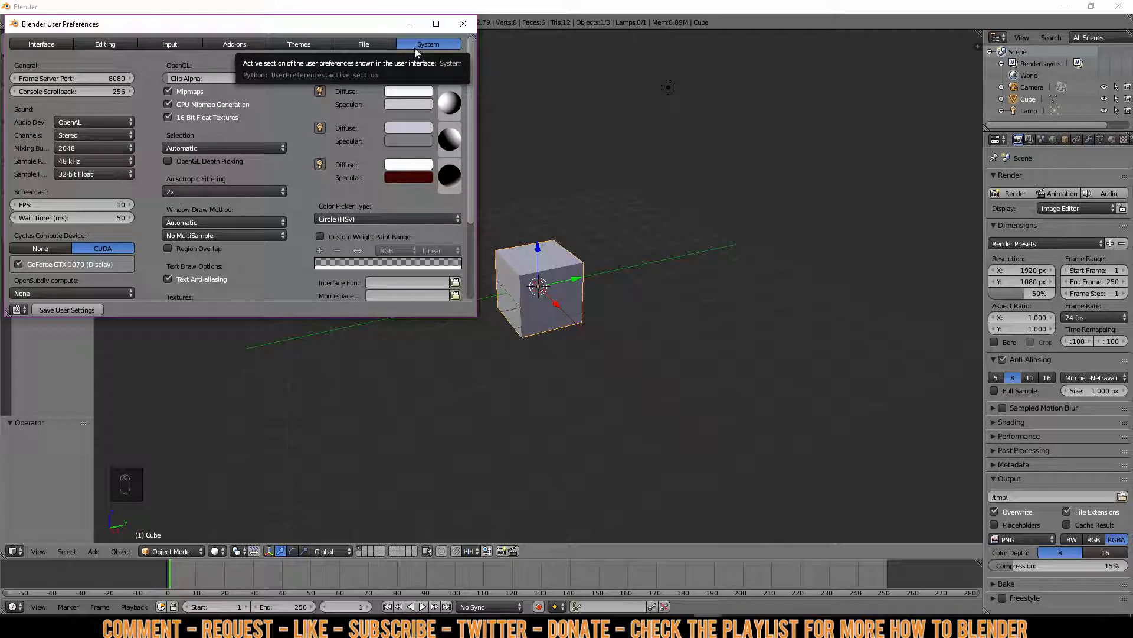
{"action": "scroll", "scroll_direction": "down", "scroll_amount": 3}
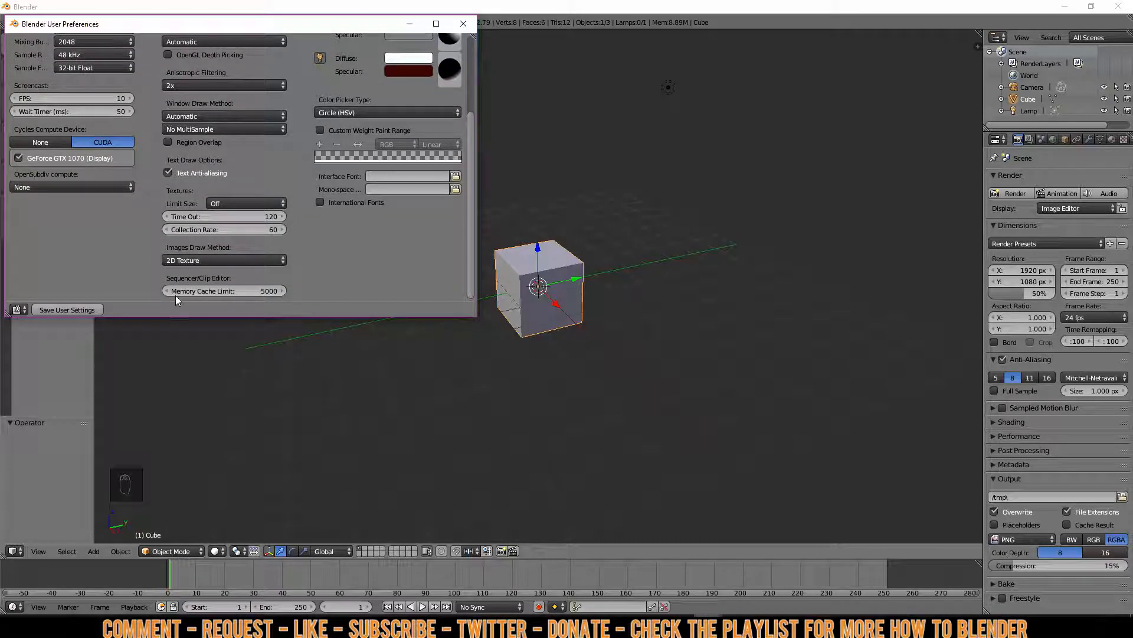
{"action": "mouse_move", "coordinate": [156, 295]}
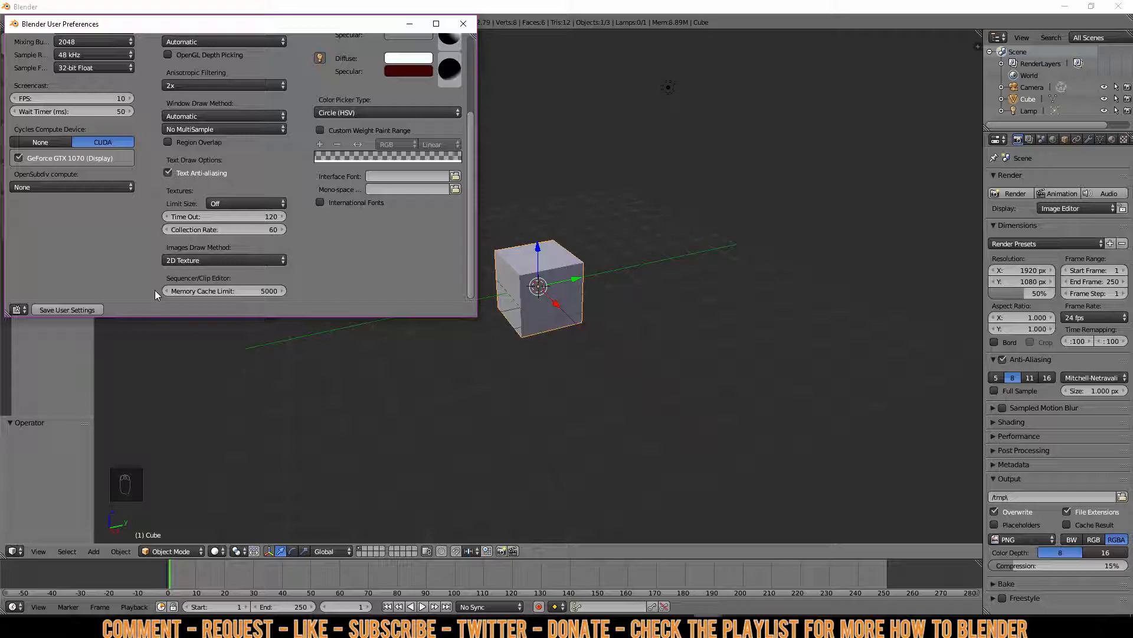
{"action": "mouse_move", "coordinate": [264, 303]}
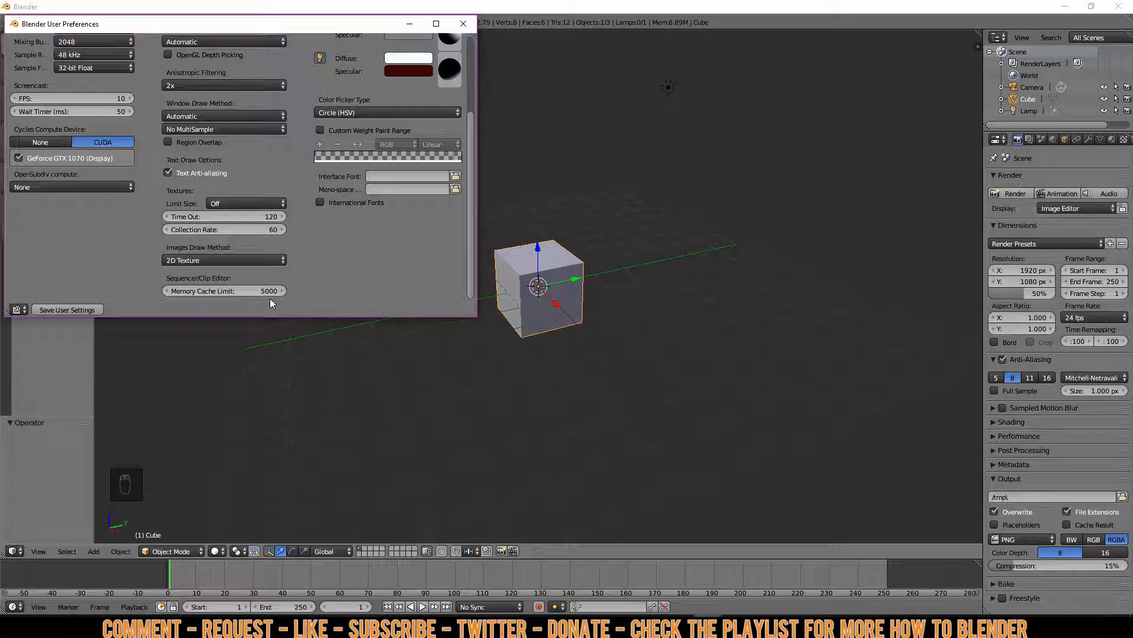
{"action": "mouse_move", "coordinate": [71, 310]}
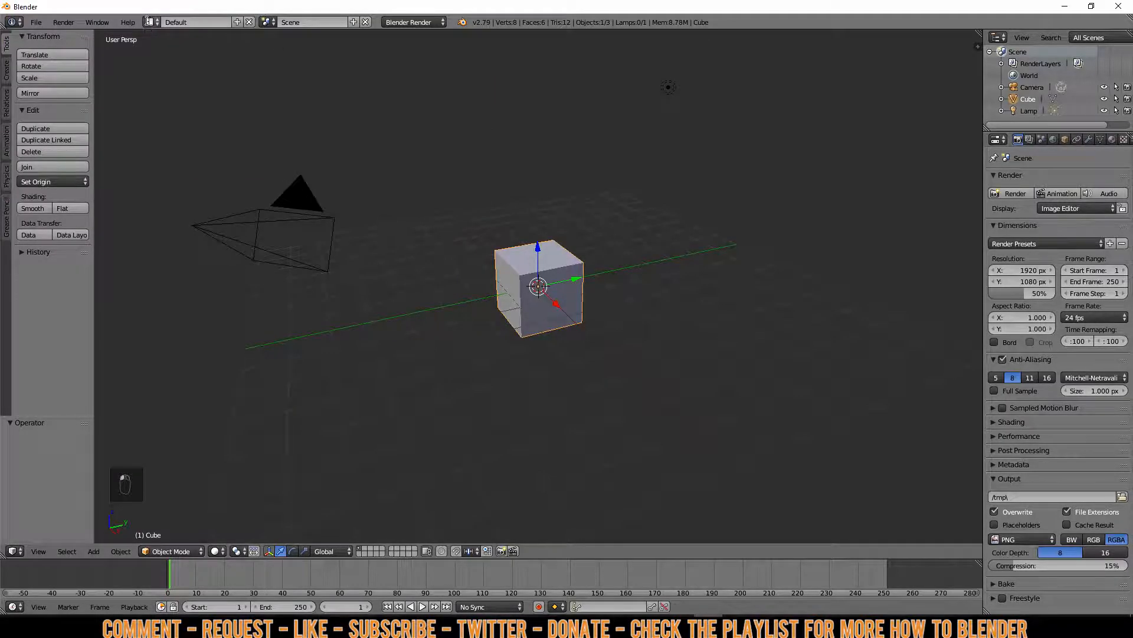
Switch to the Video Editing layout and open the sequencer's Add menu.
{"action": "left_click", "coordinate": [151, 22]}
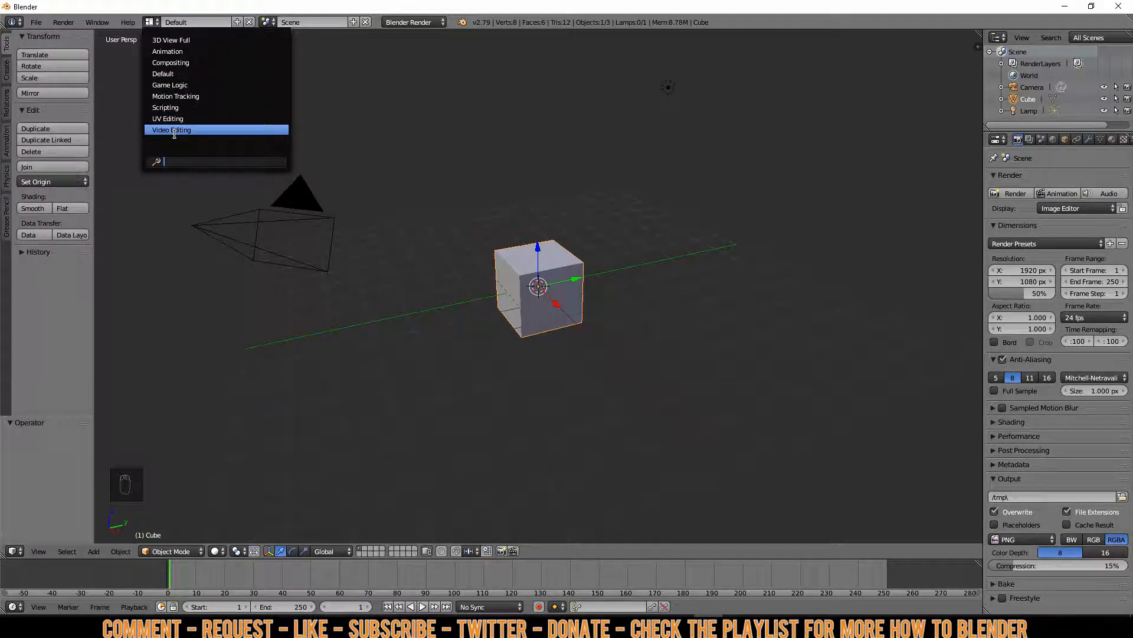
{"action": "left_click", "coordinate": [170, 129]}
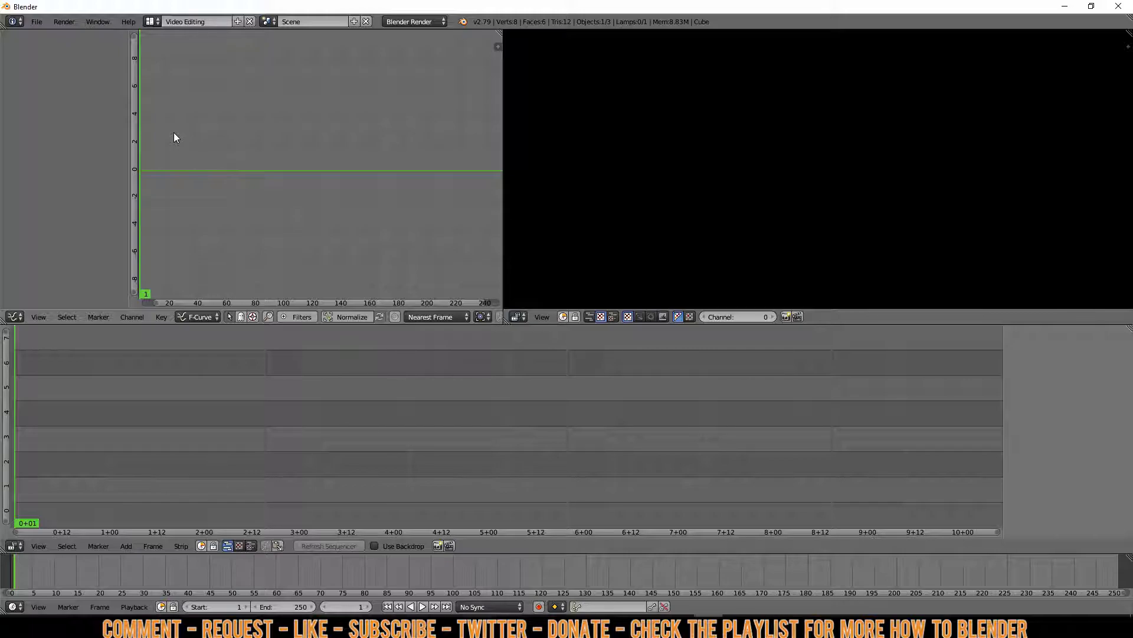
{"action": "left_click", "coordinate": [125, 545]}
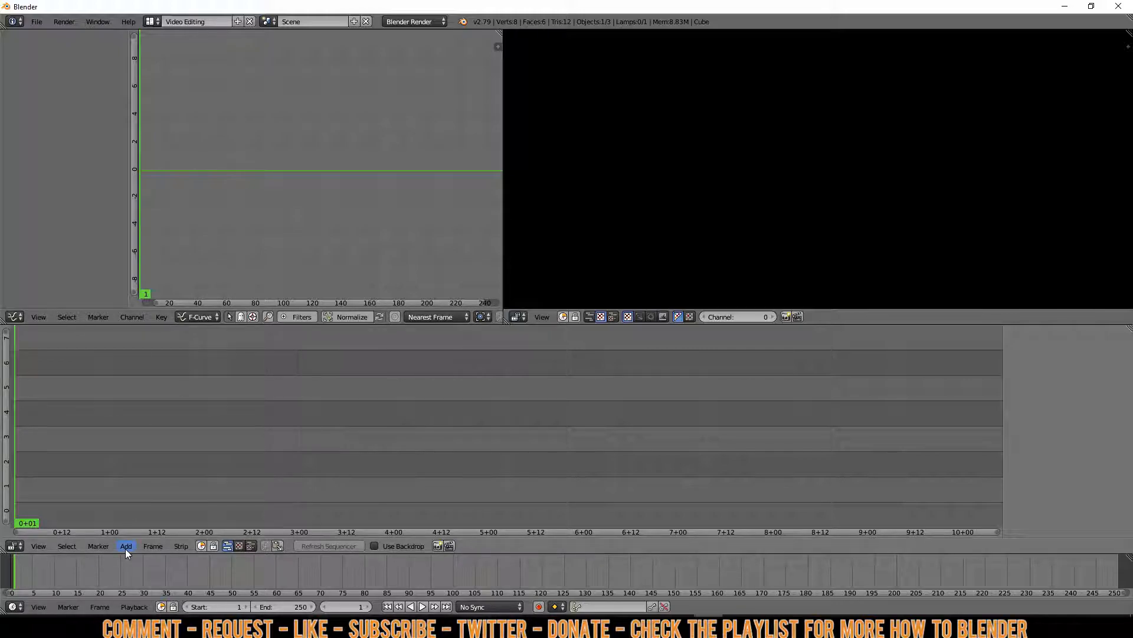
{"action": "left_click", "coordinate": [125, 546]}
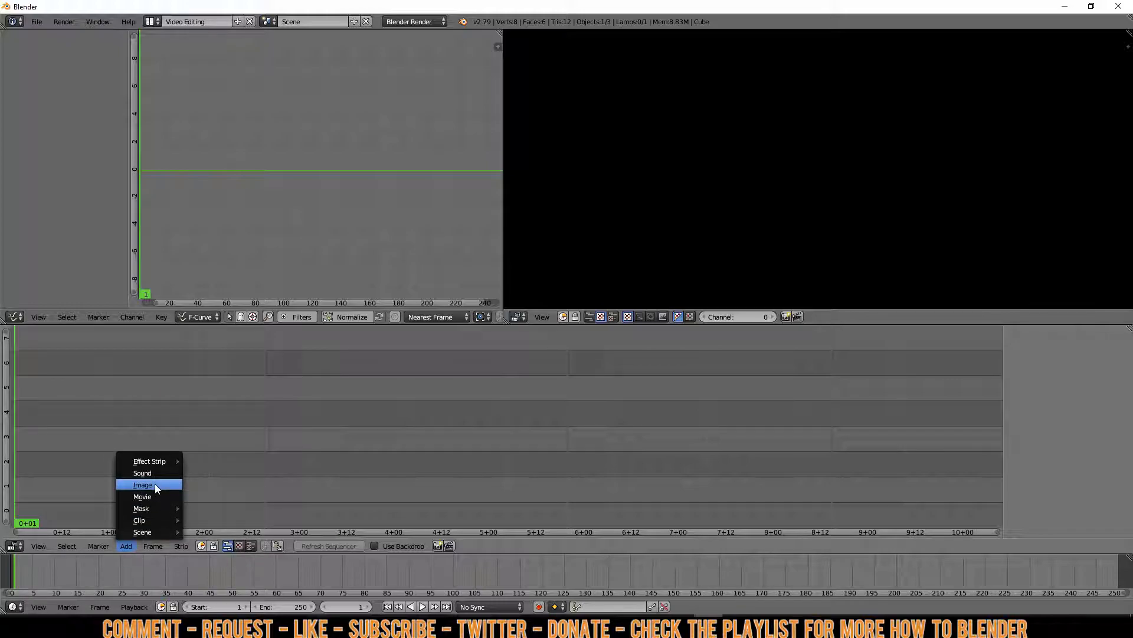
Add the 59 PNG frames from the clip folder as an image strip.
{"action": "left_click", "coordinate": [143, 485]}
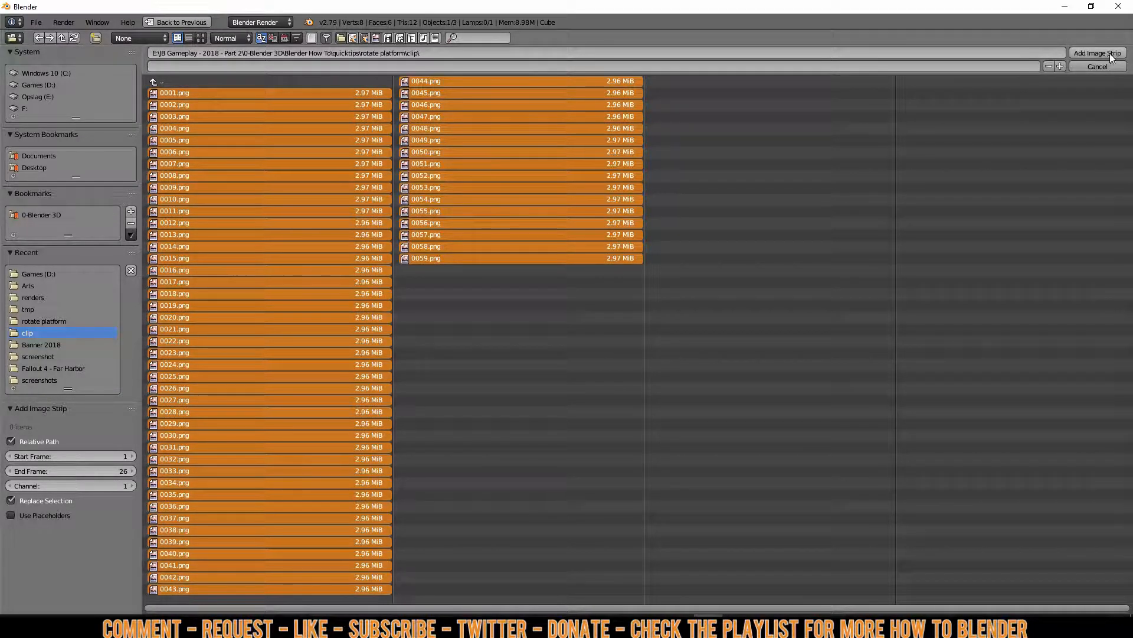
{"action": "left_click", "coordinate": [1098, 52]}
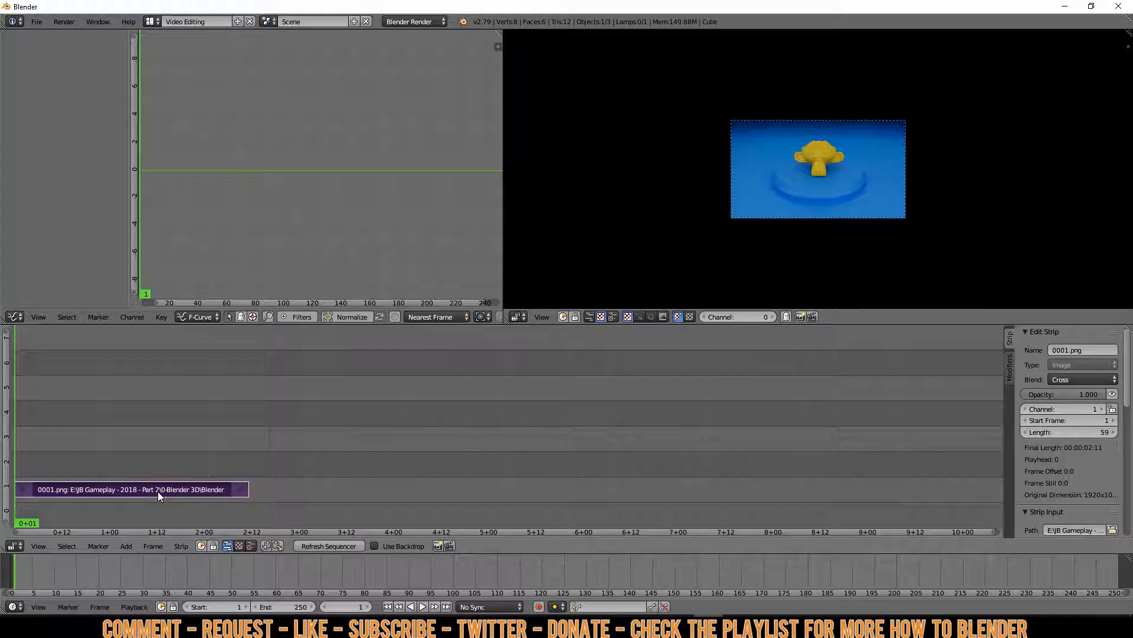
Place the duplicated strip copies back to back on channel 1 and play the 177-frame sequence.
{"action": "left_click_drag", "start_coordinate": [159, 490], "coordinate": [206, 413]}
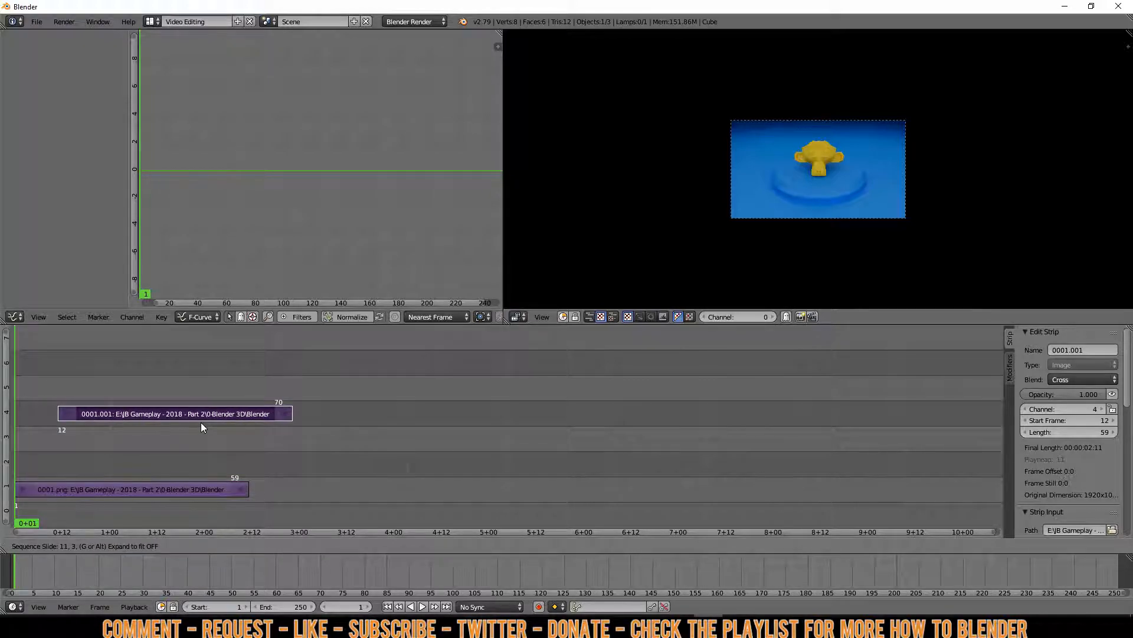
{"action": "left_click_drag", "start_coordinate": [176, 413], "coordinate": [367, 490]}
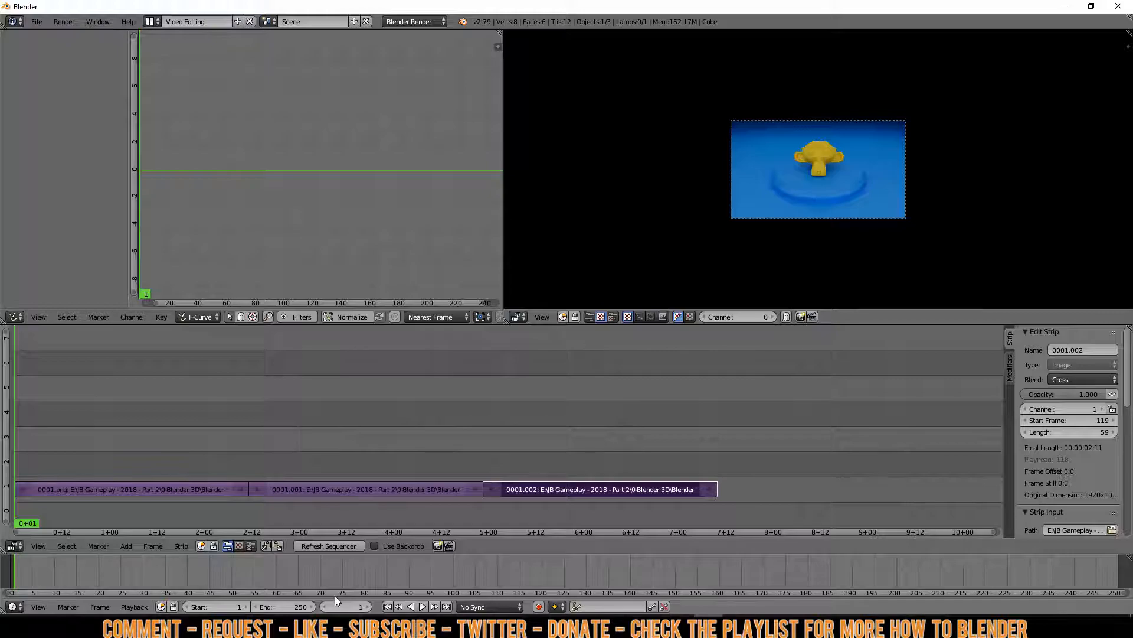
{"action": "mouse_move", "coordinate": [251, 545]}
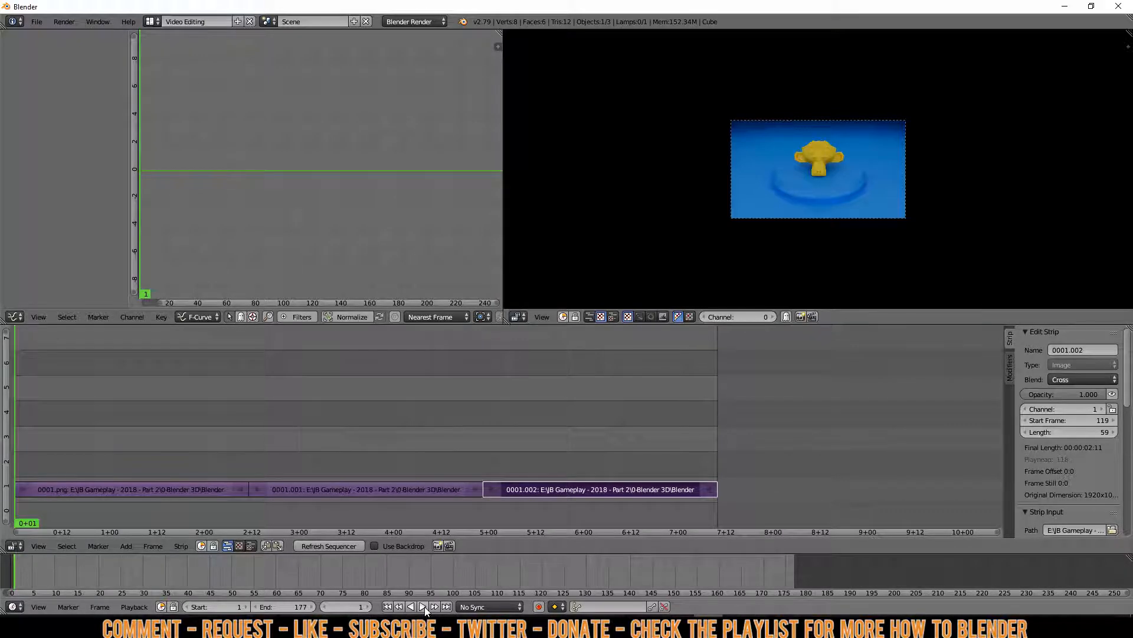
{"action": "left_click", "coordinate": [422, 606]}
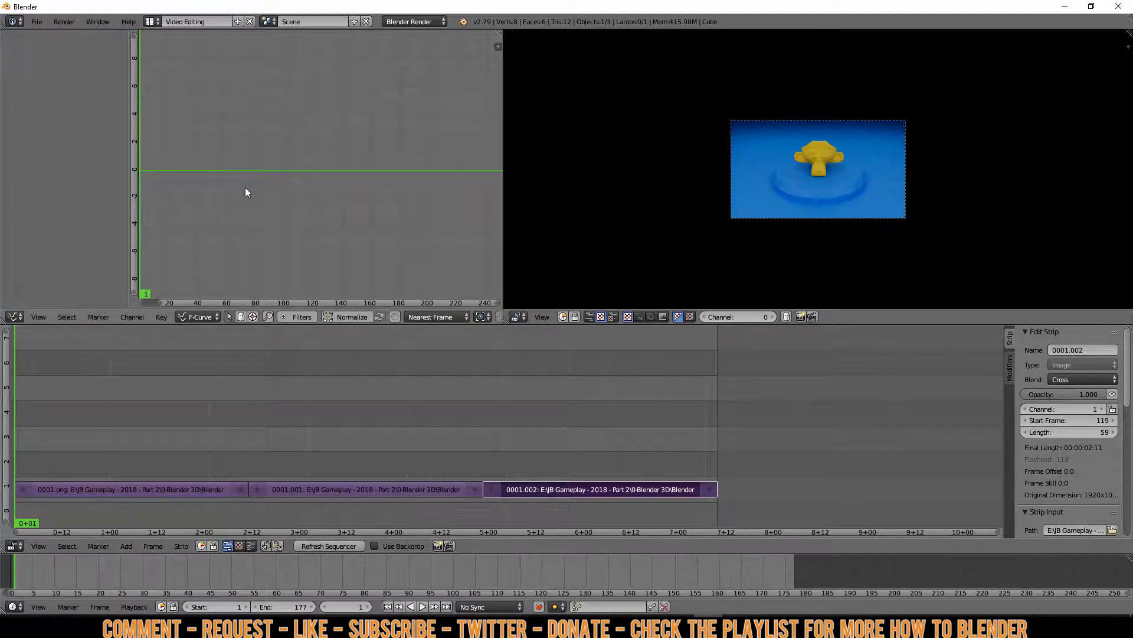
Return to the Default layout and set the render output format to FFmpeg video.
{"action": "left_click", "coordinate": [153, 22]}
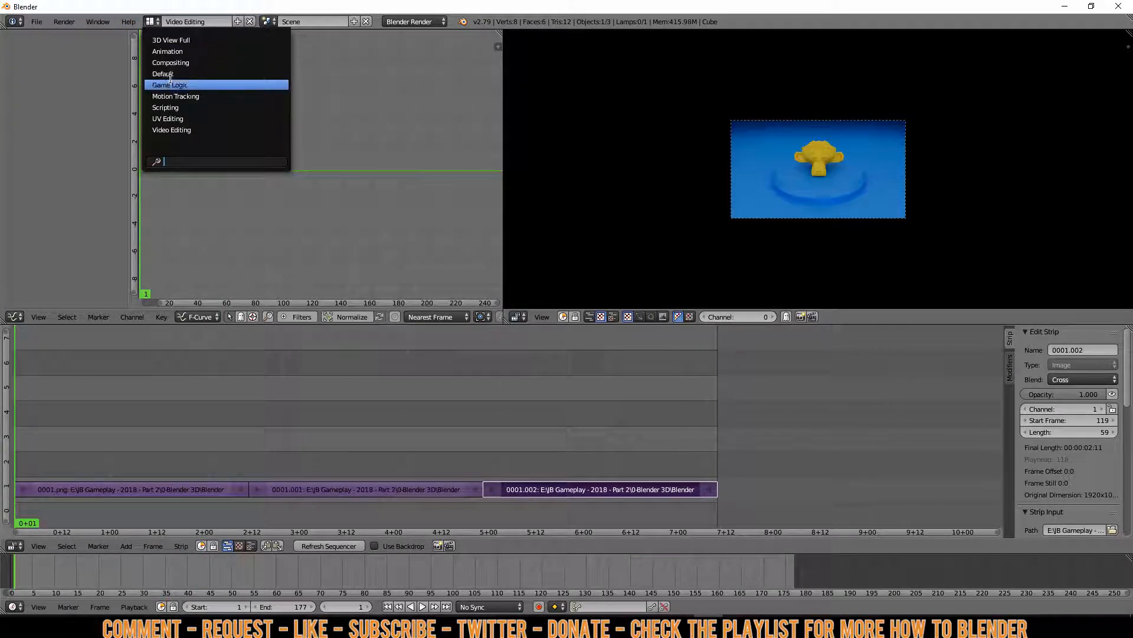
{"action": "left_click", "coordinate": [162, 73]}
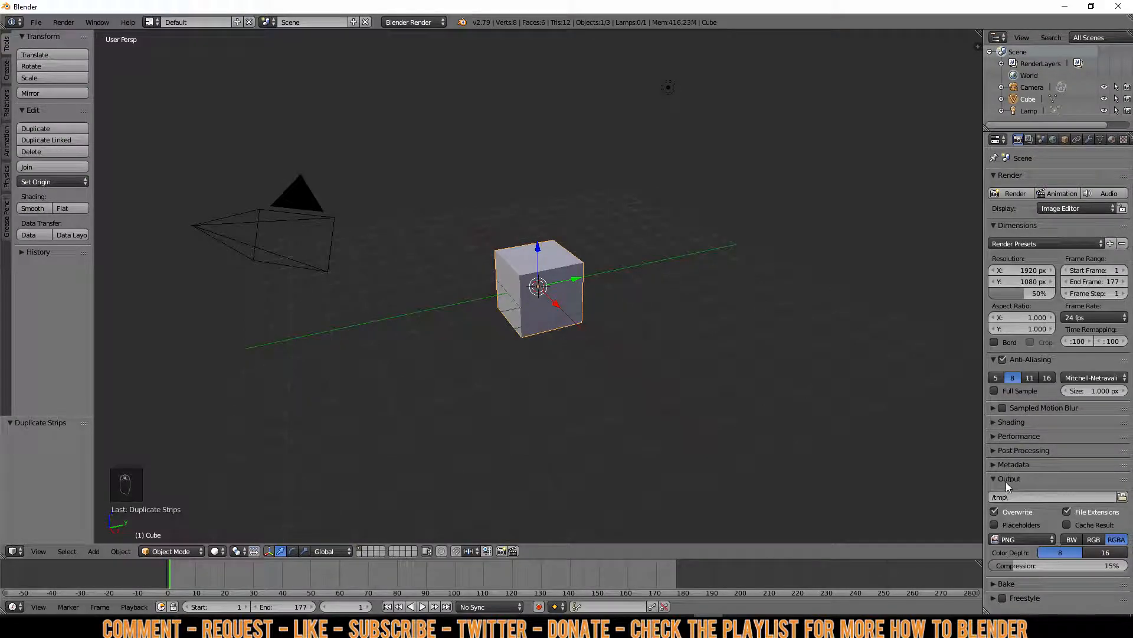
{"action": "left_click", "coordinate": [1020, 539]}
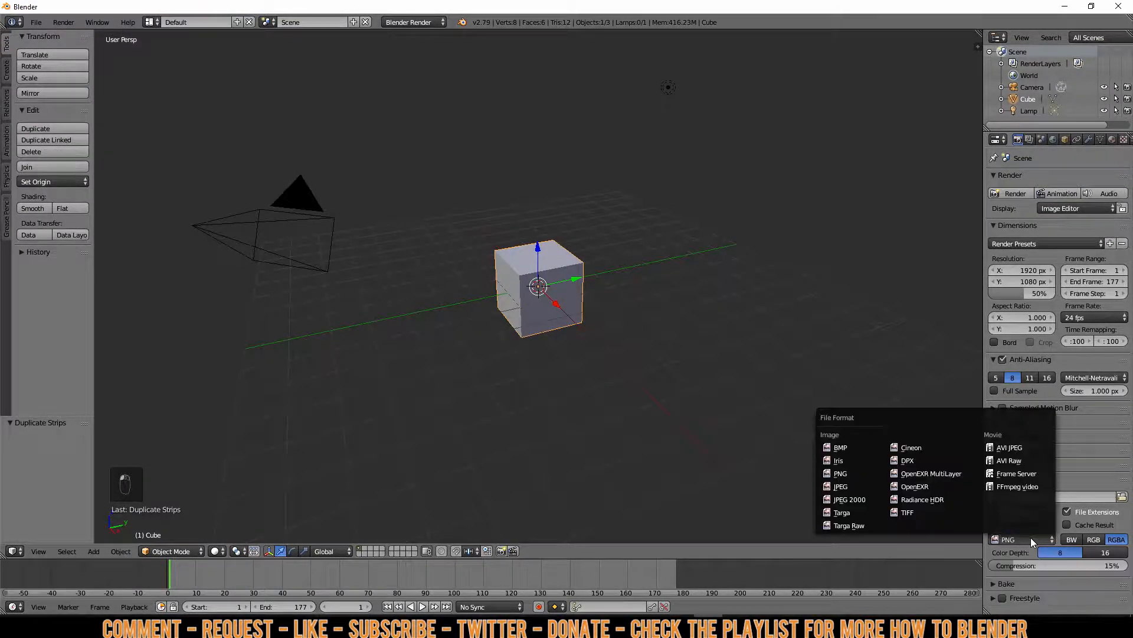
{"action": "mouse_move", "coordinate": [1017, 486]}
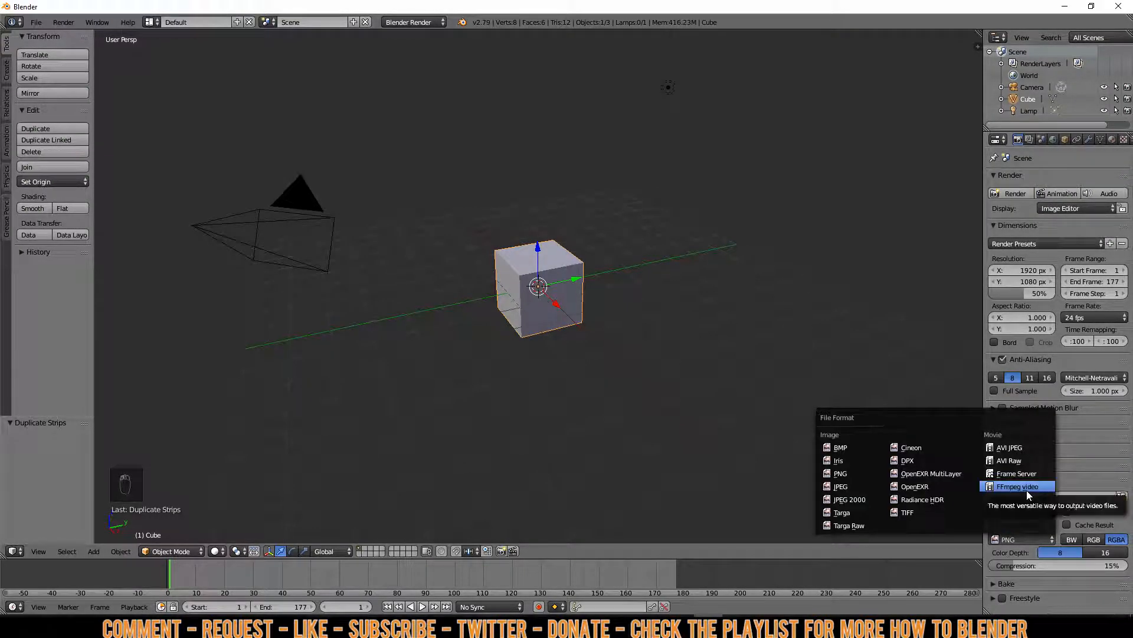
{"action": "left_click", "coordinate": [1018, 486]}
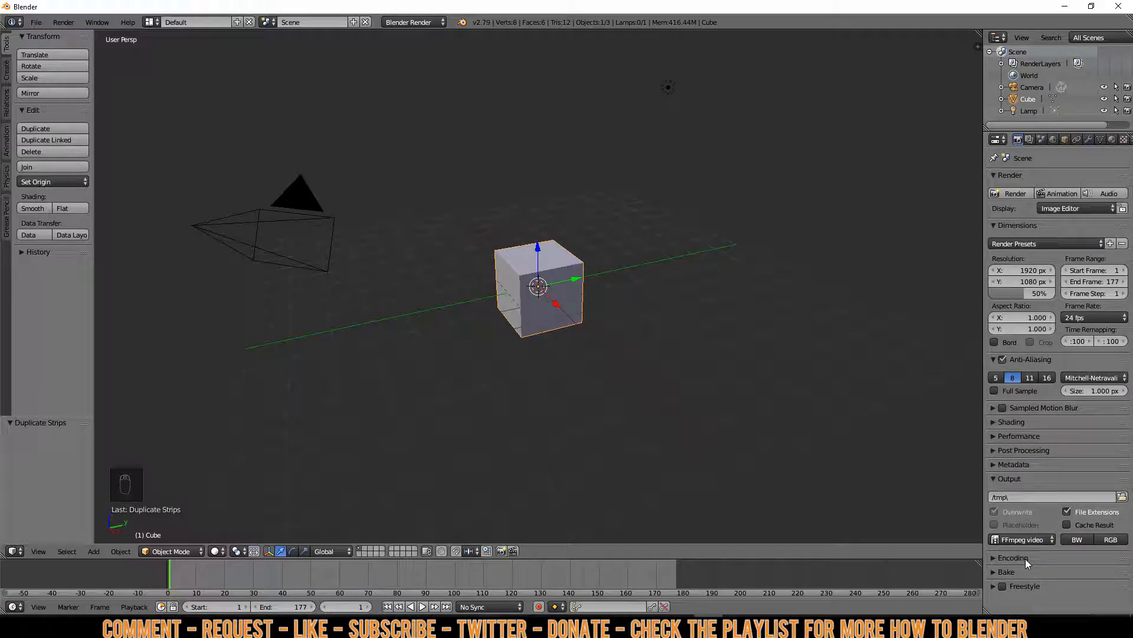
Set the FFmpeg encoding container to AVI.
{"action": "left_click", "coordinate": [1013, 558]}
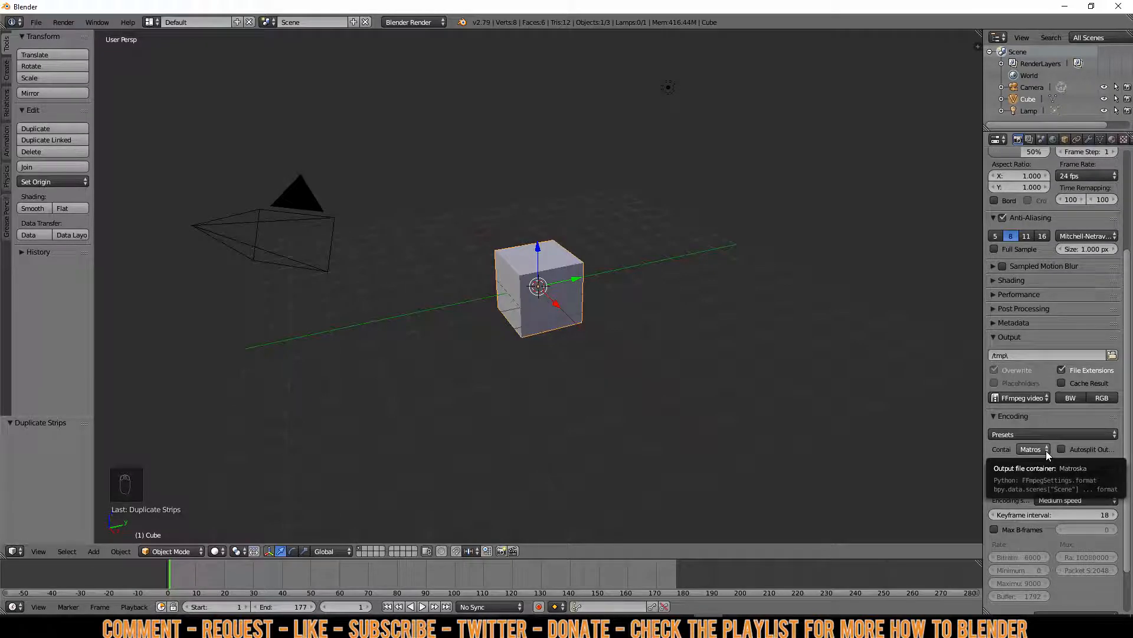
{"action": "left_click", "coordinate": [1031, 449]}
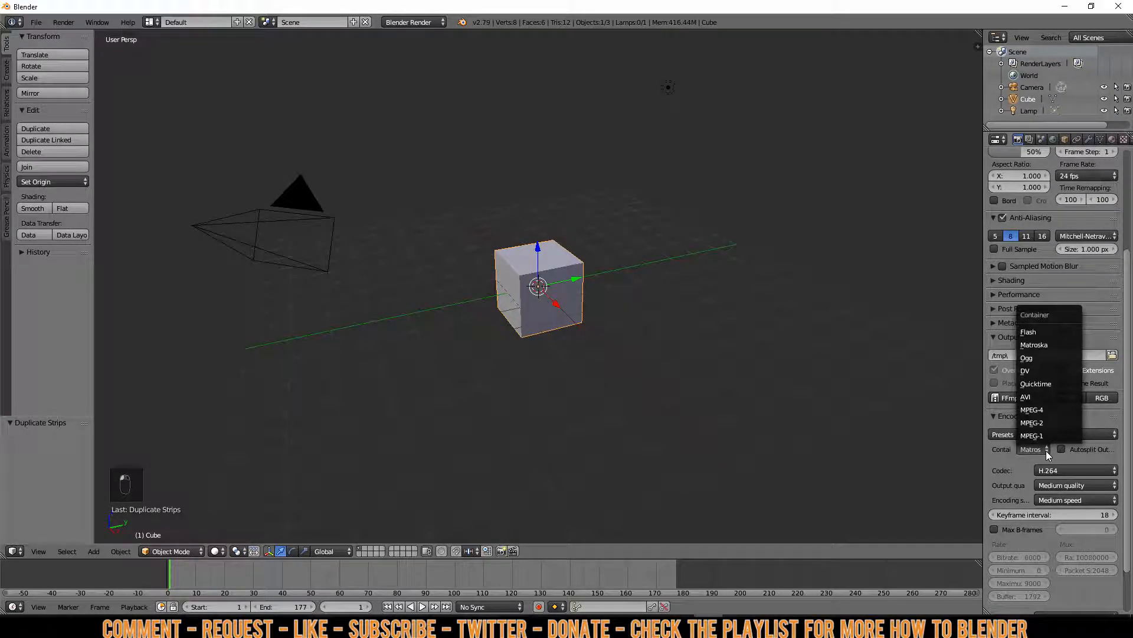
{"action": "left_click", "coordinate": [1025, 396]}
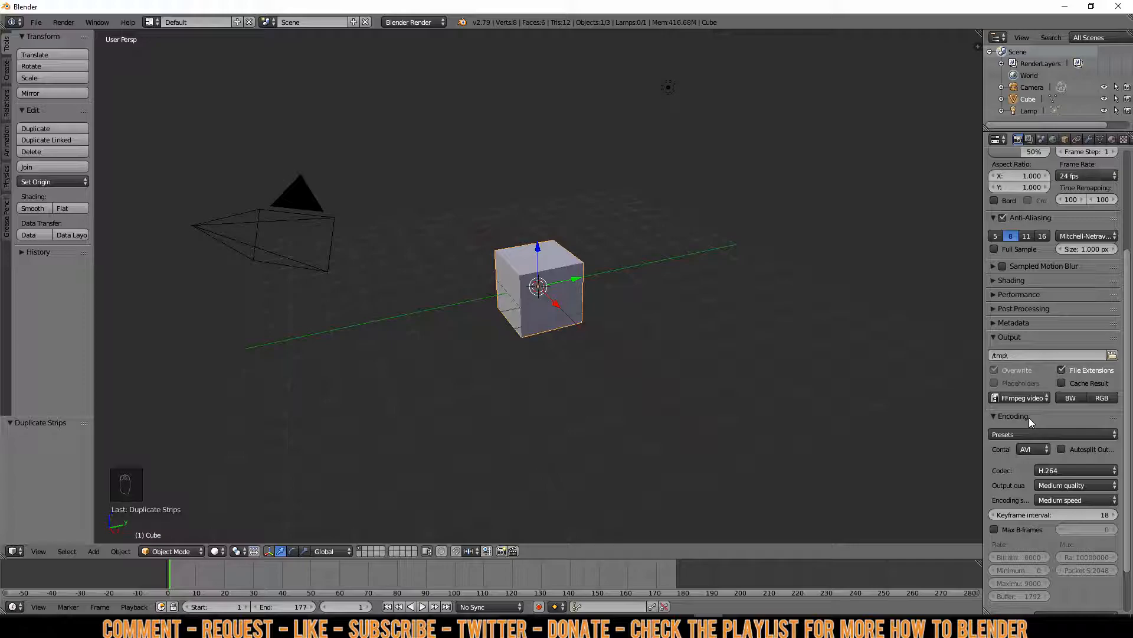
{"action": "mouse_move", "coordinate": [1064, 472]}
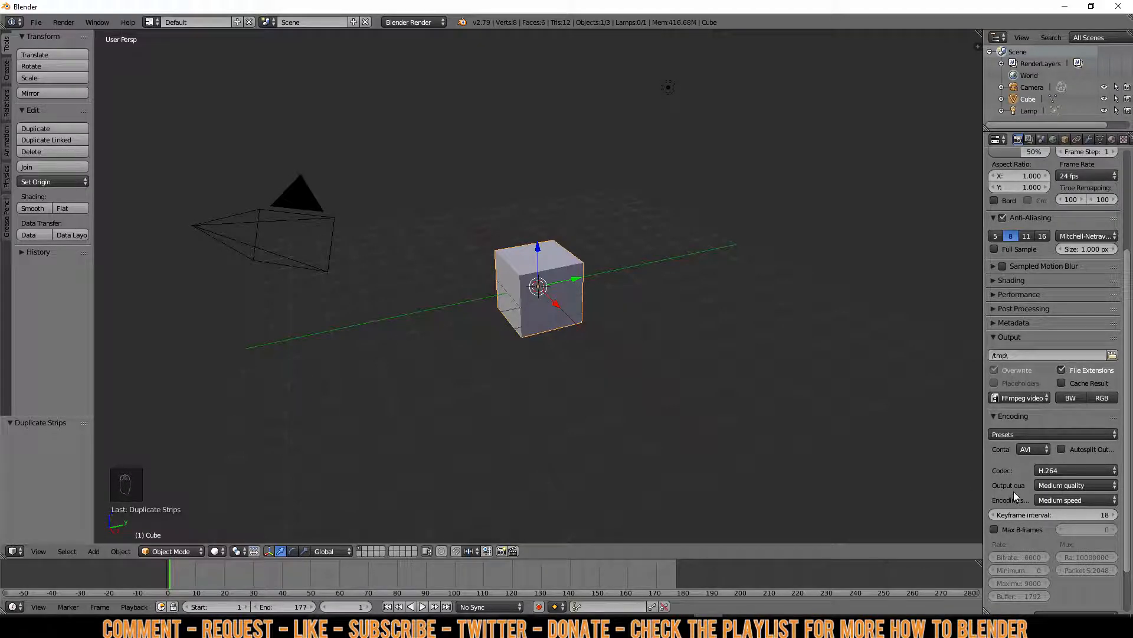
Use constant bit-rate encoding with Ultra fast encoding speed.
{"action": "left_click", "coordinate": [1070, 485]}
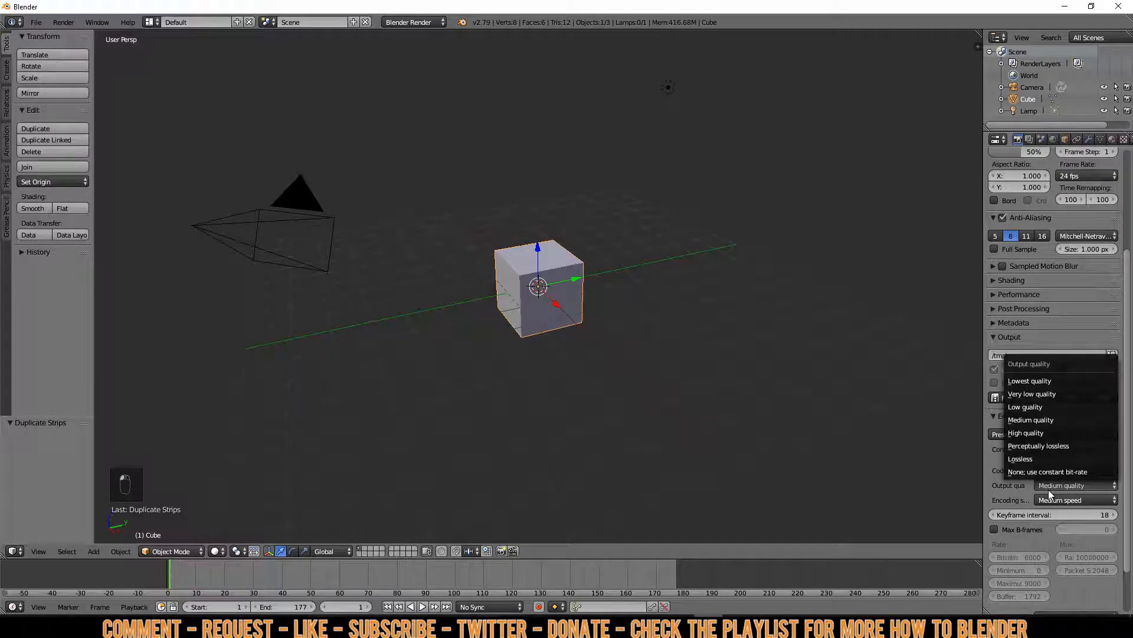
{"action": "mouse_move", "coordinate": [1049, 472]}
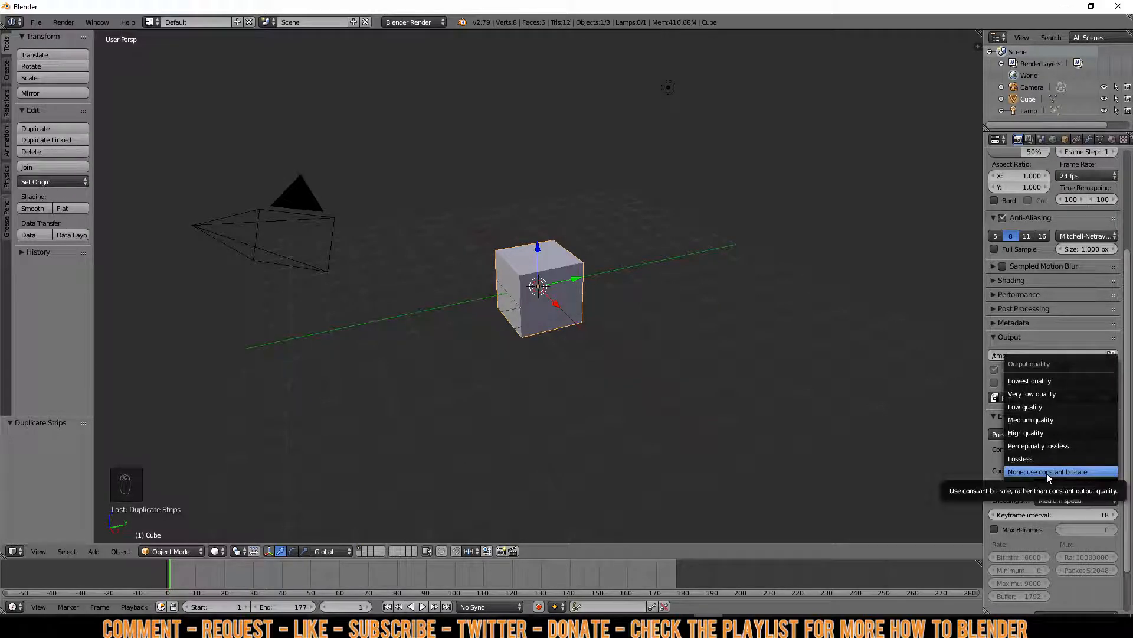
{"action": "left_click", "coordinate": [1047, 471]}
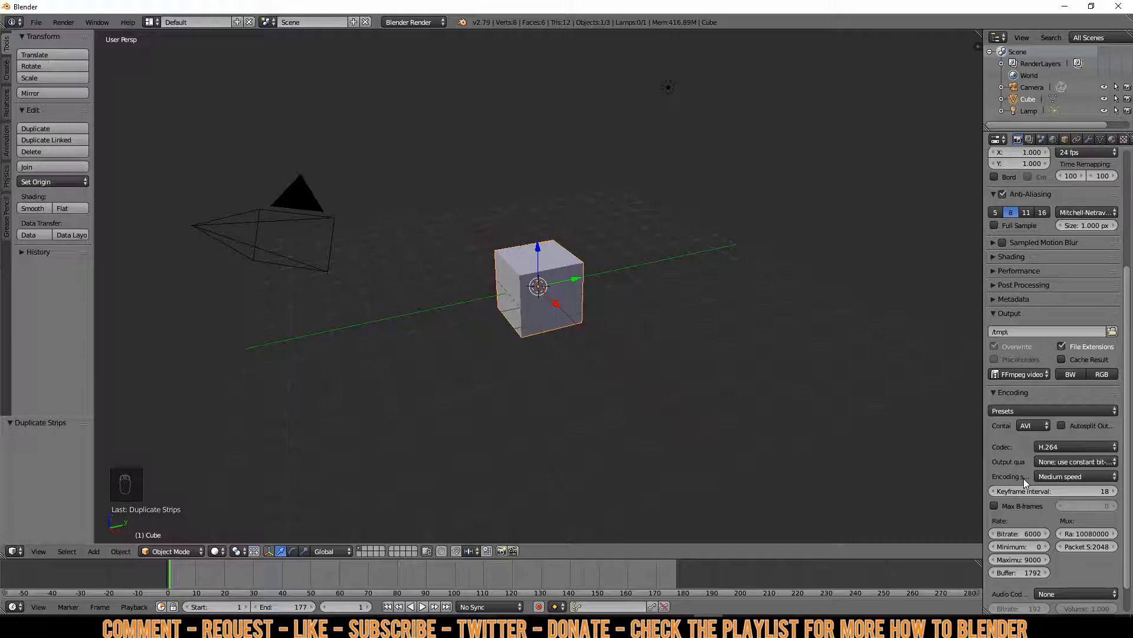
{"action": "left_click", "coordinate": [1074, 476]}
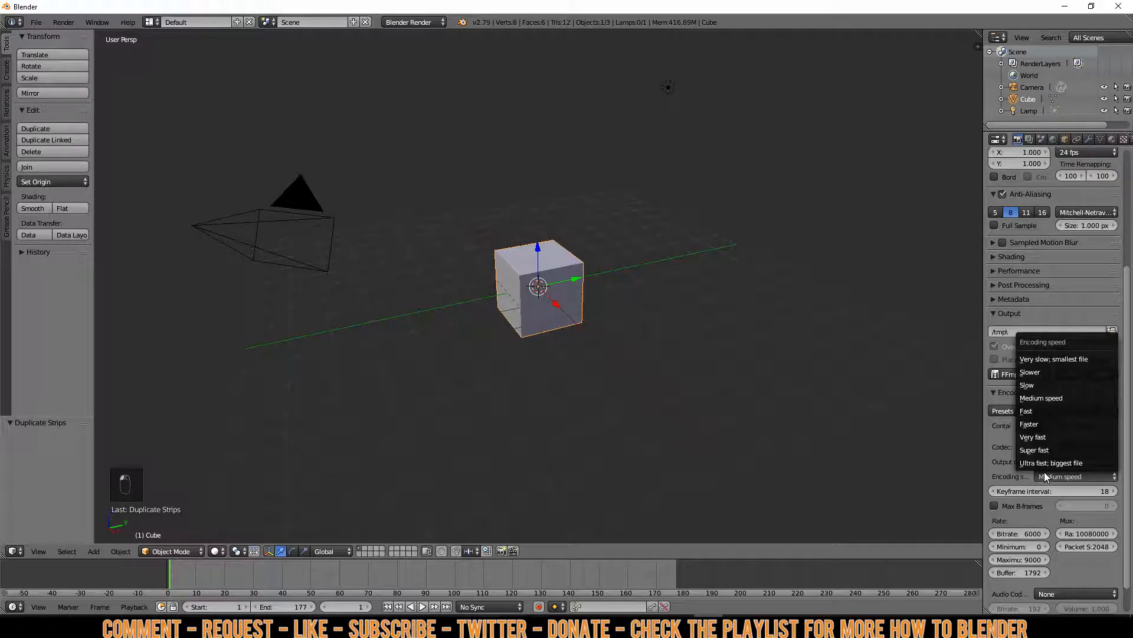
{"action": "mouse_move", "coordinate": [1051, 462]}
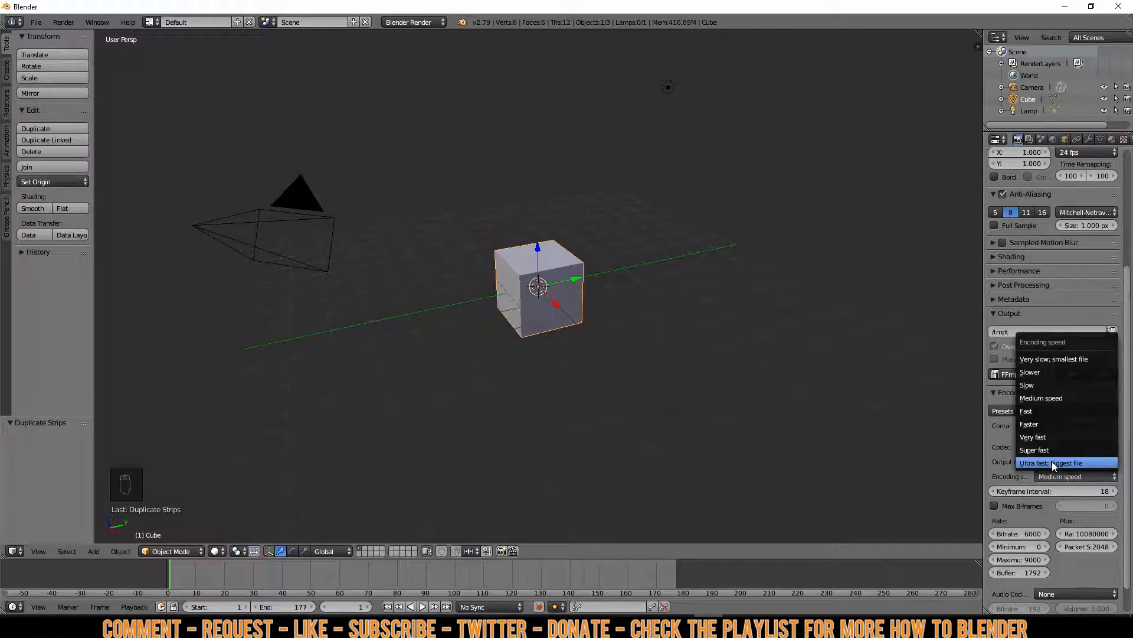
{"action": "left_click", "coordinate": [1066, 462]}
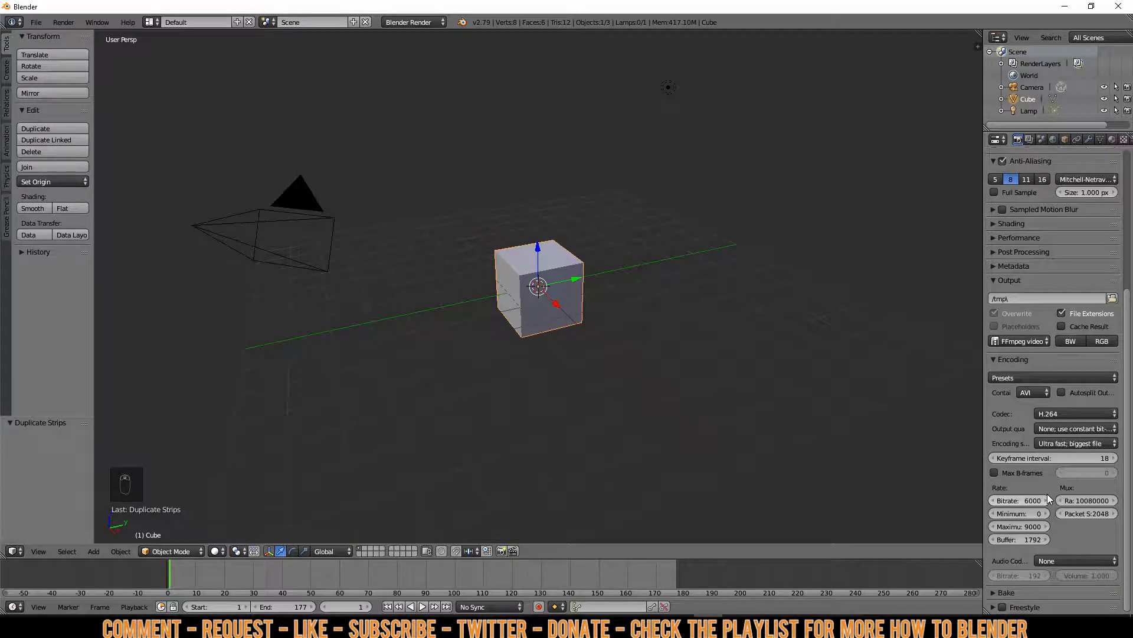
{"action": "mouse_move", "coordinate": [1025, 504]}
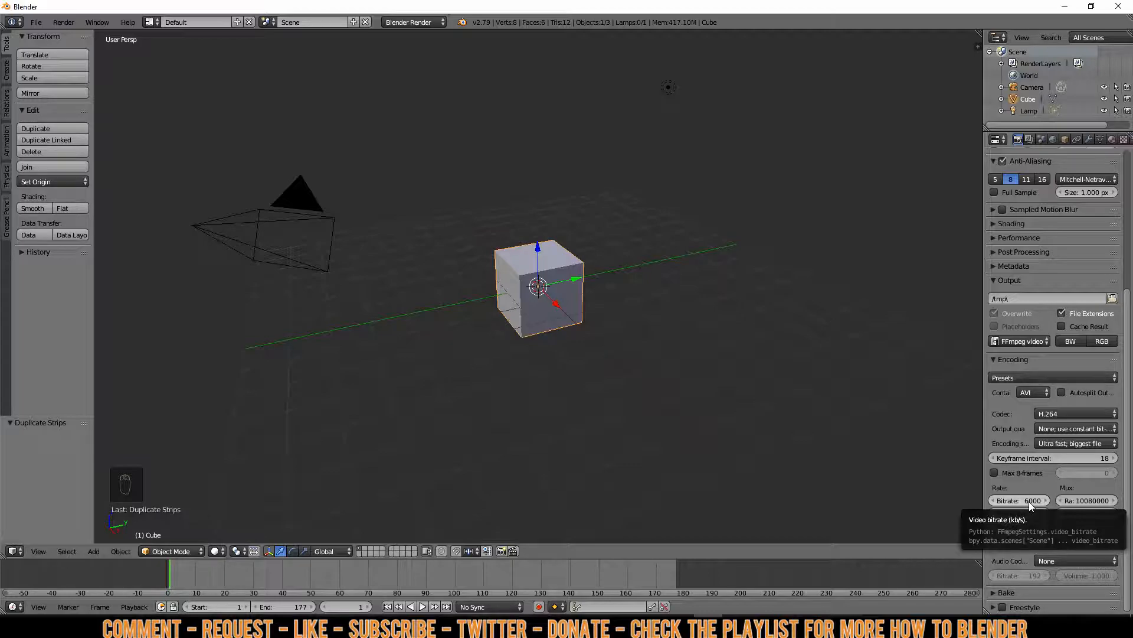
{"action": "left_click", "coordinate": [1019, 500]}
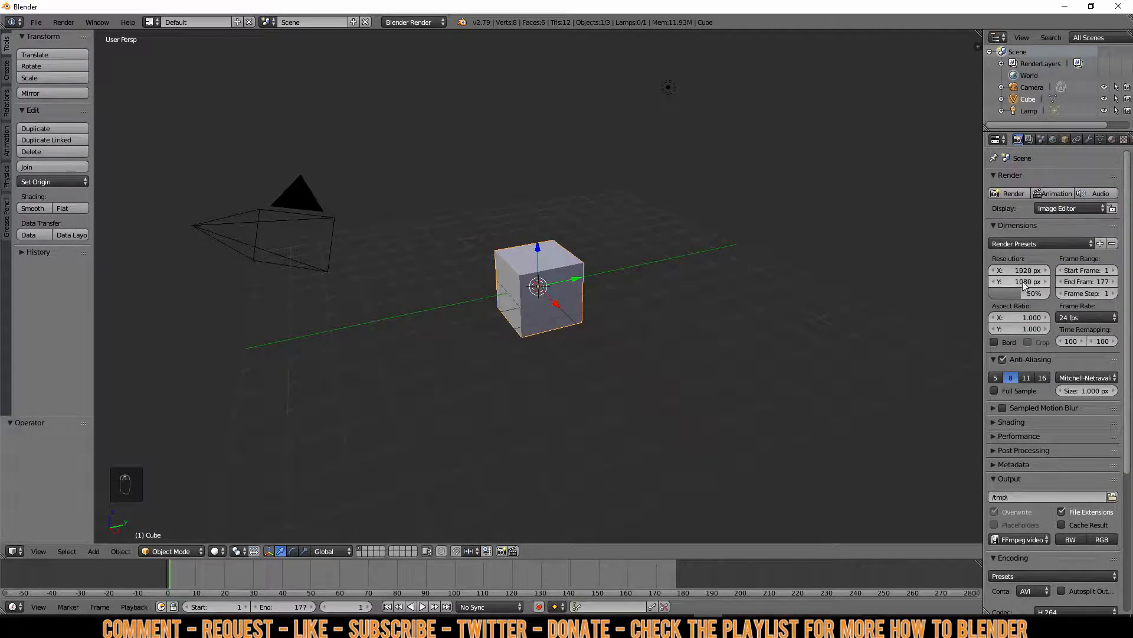
{"action": "mouse_move", "coordinate": [1022, 281]}
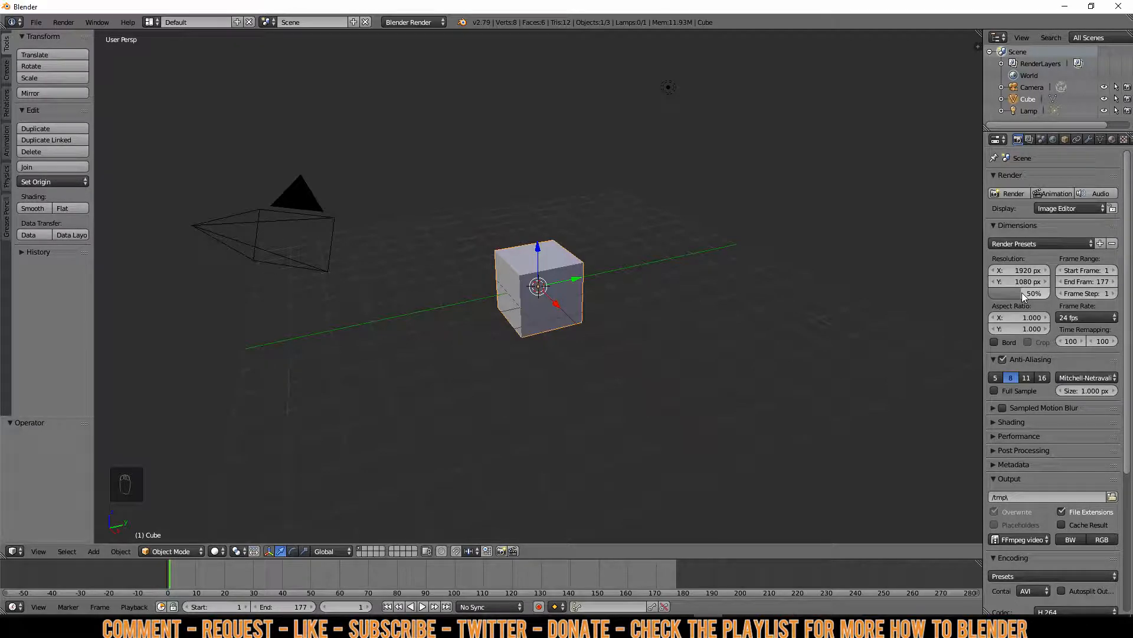
Raise the resolution percentage from 50% to 100% and render the animation.
{"action": "left_click", "coordinate": [1020, 293]}
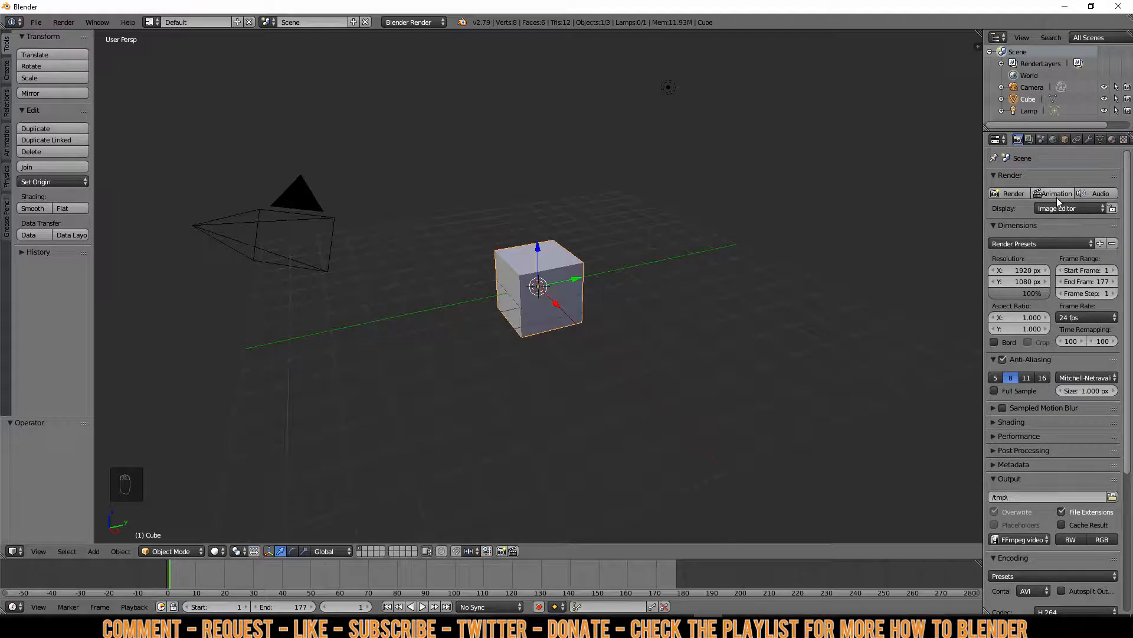
{"action": "left_click", "coordinate": [1056, 193]}
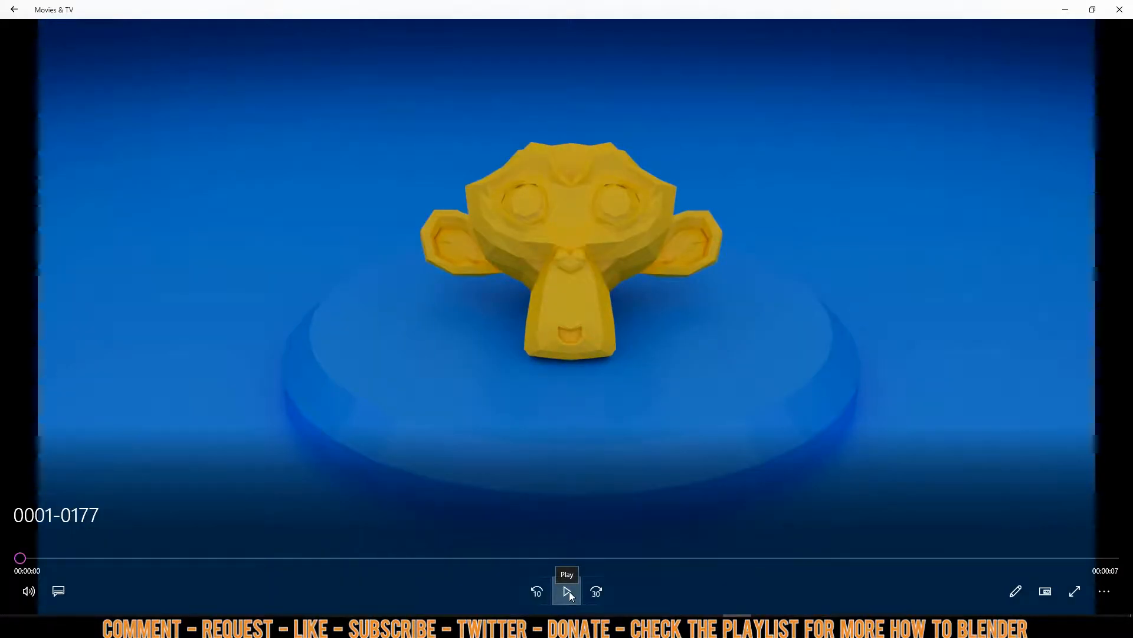
Play the rendered 0001-0177 monkey video in Movies & TV.
{"action": "left_click", "coordinate": [567, 592]}
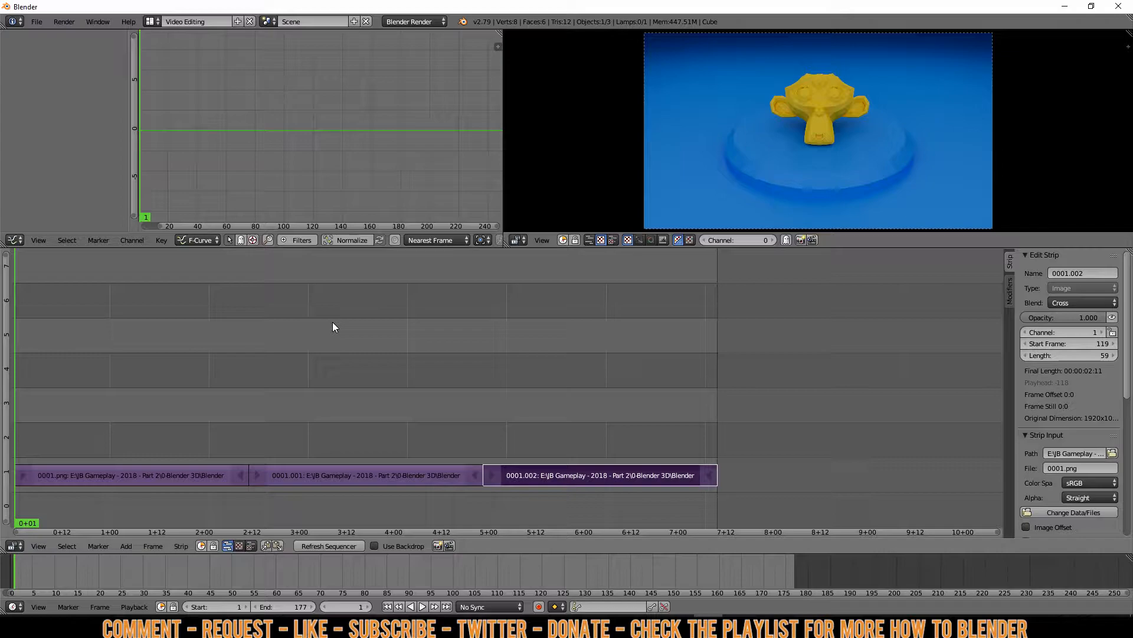
{"action": "mouse_move", "coordinate": [369, 342]}
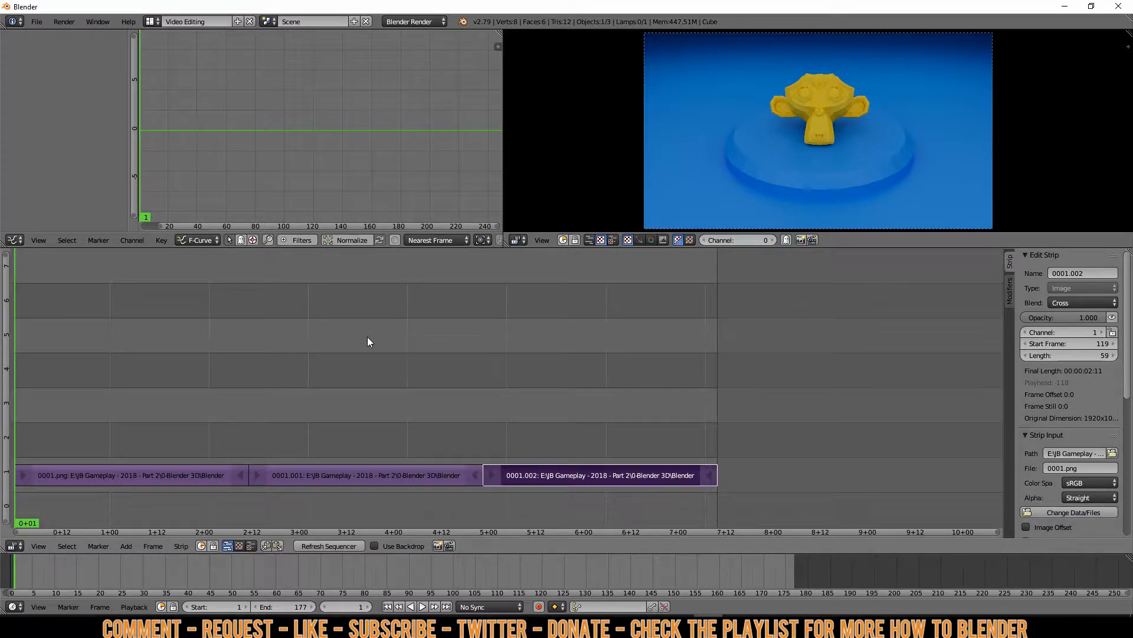